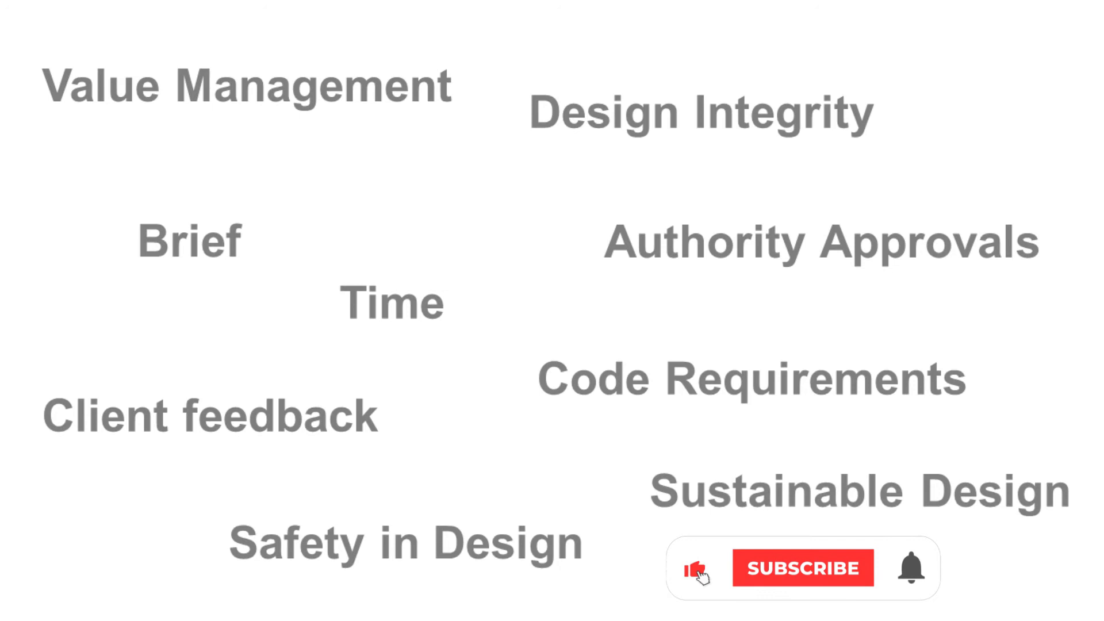
pyautogui.click(803, 568)
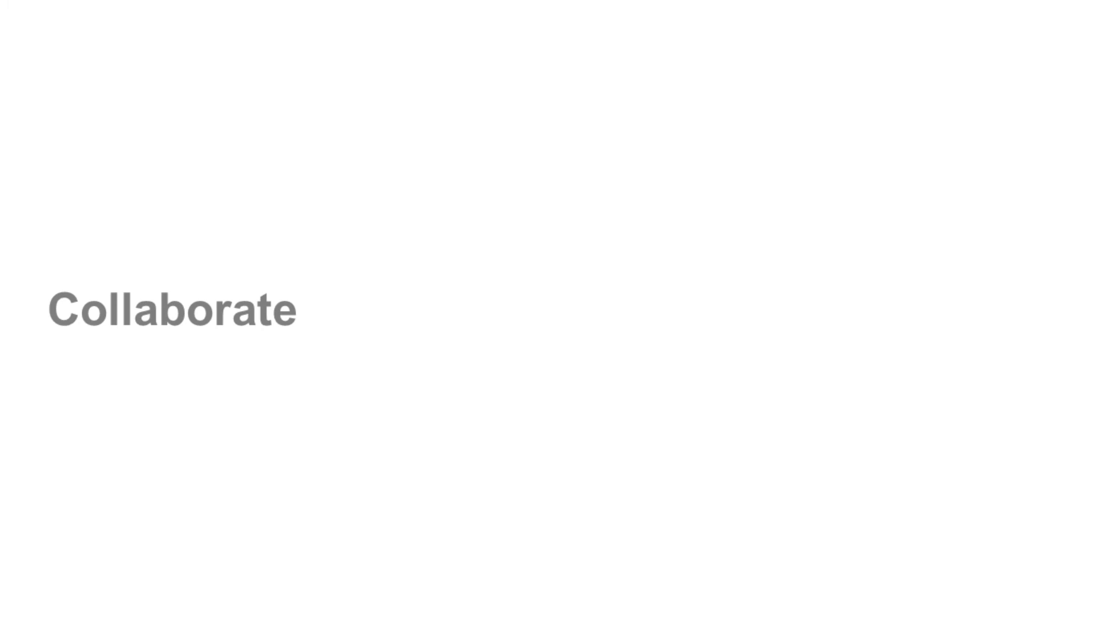
pyautogui.write('- Coordinate')
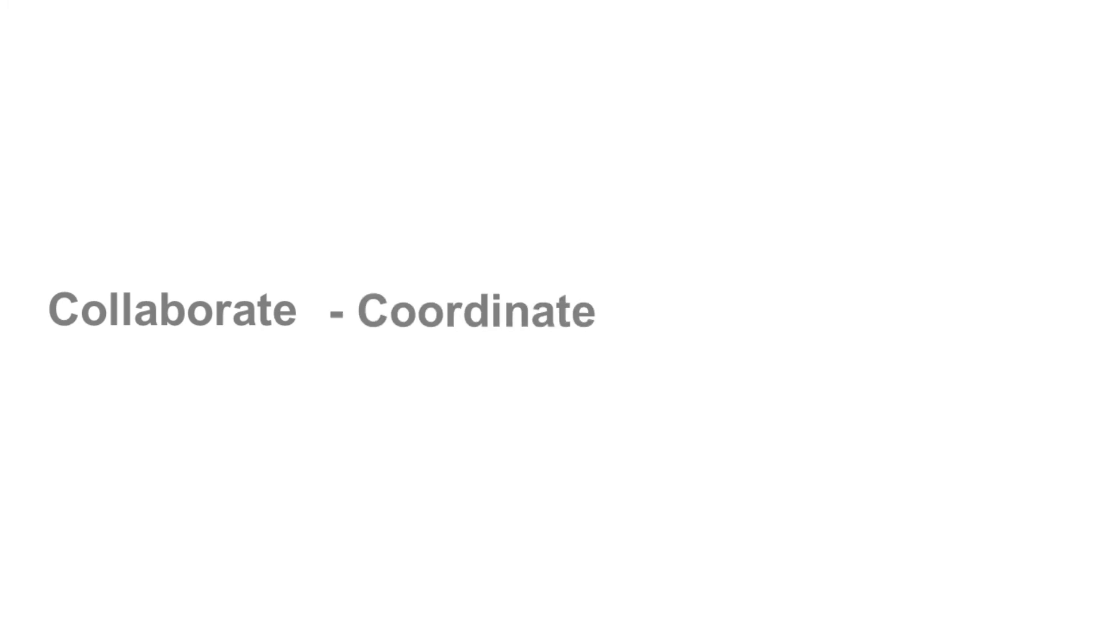